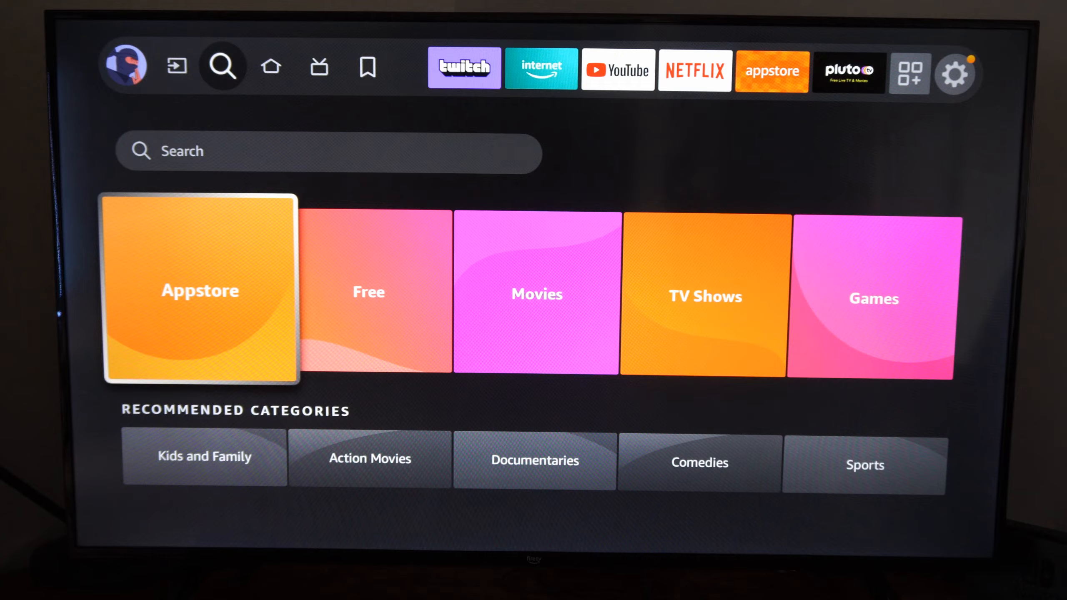
Step: Go from the home screen into the Appstore's App Library of account-owned apps
left_click(199, 291)
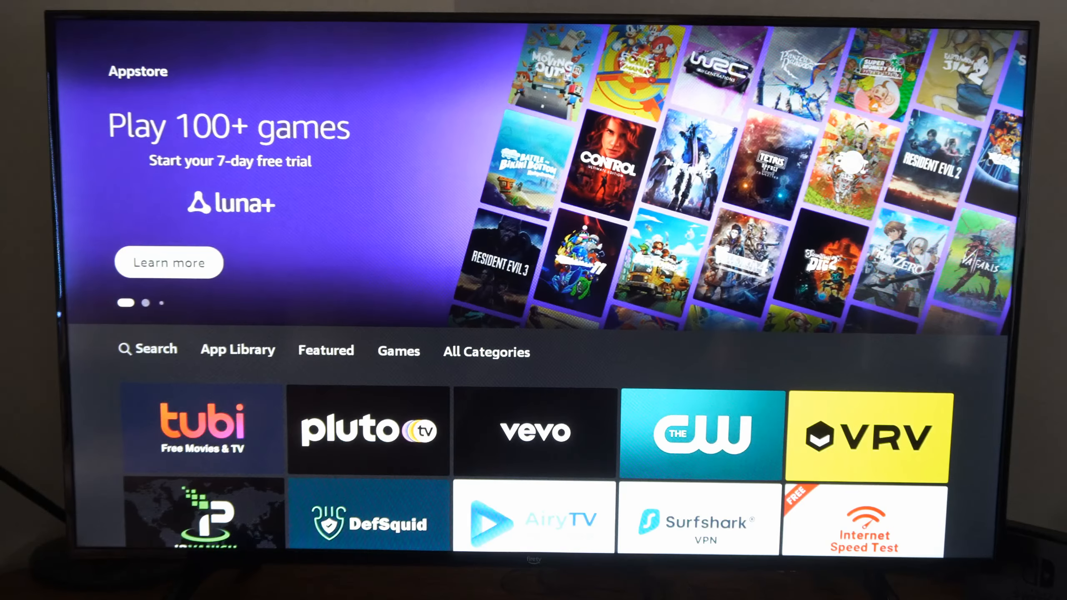
left_click(237, 350)
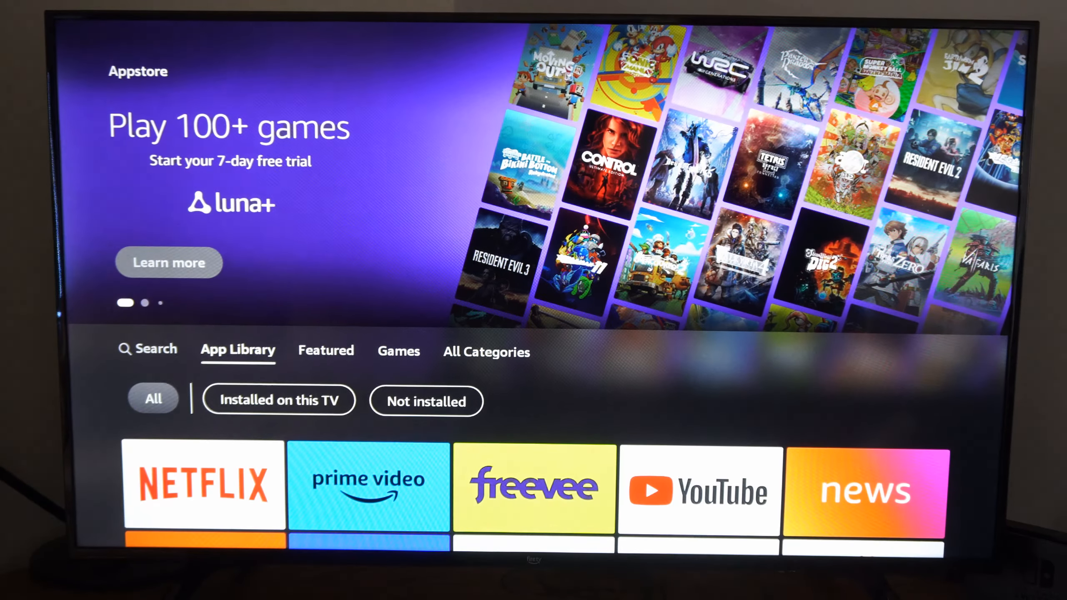
Step: Filter the App Library to Not installed apps and browse the grid (Luna, Sling)
scroll("down", 3)
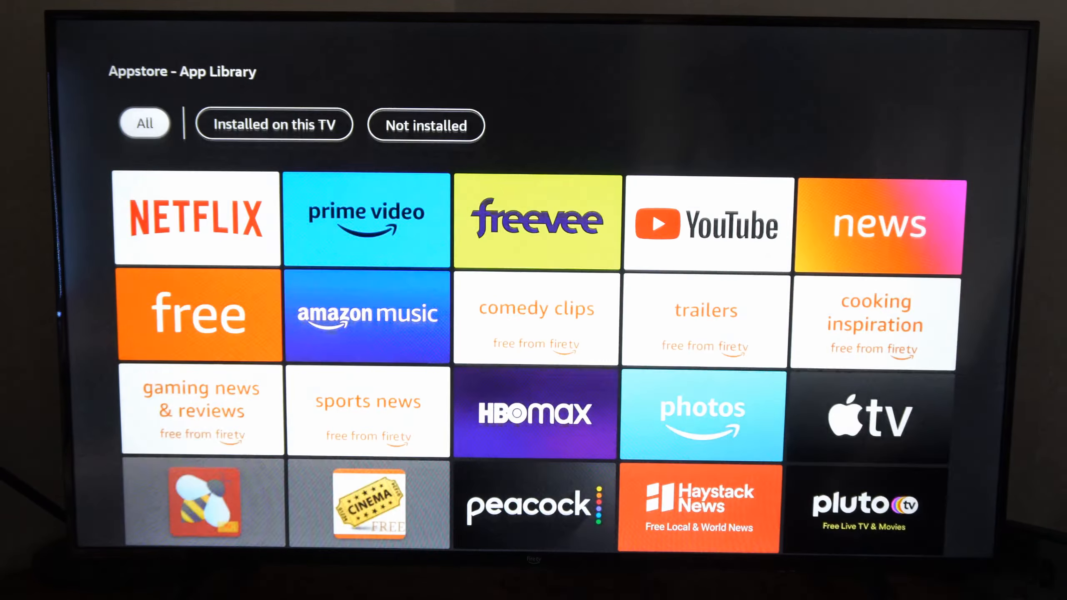
left_click(274, 125)
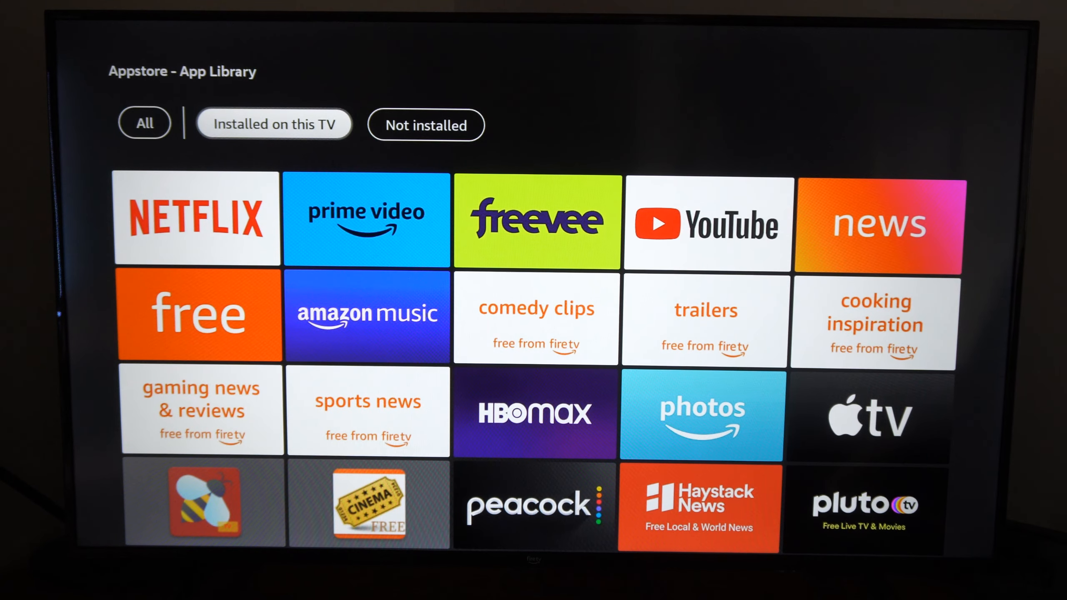
left_click(425, 124)
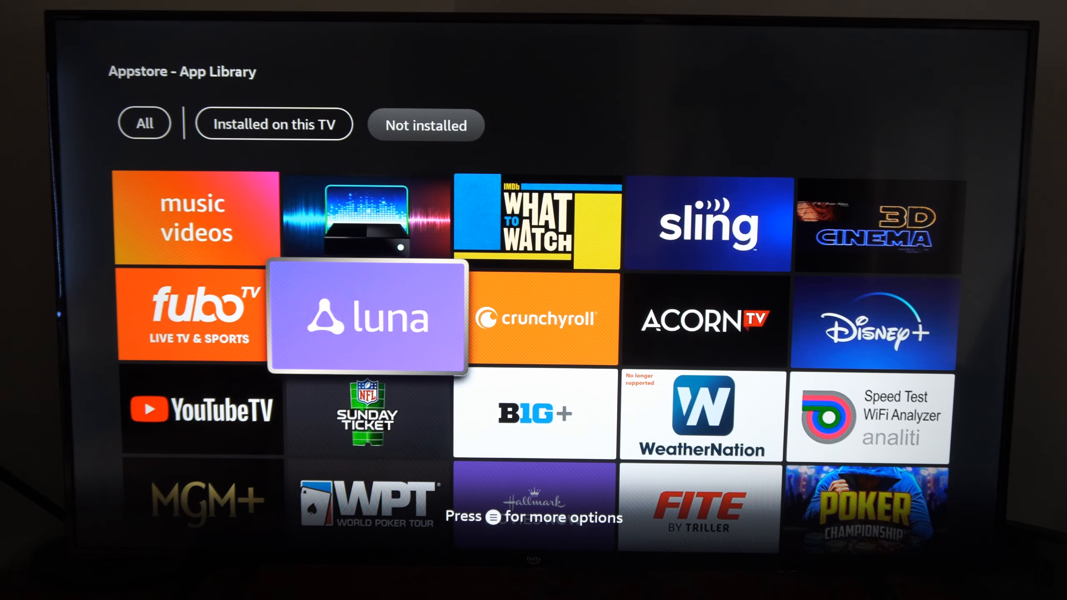
scroll("down", 3)
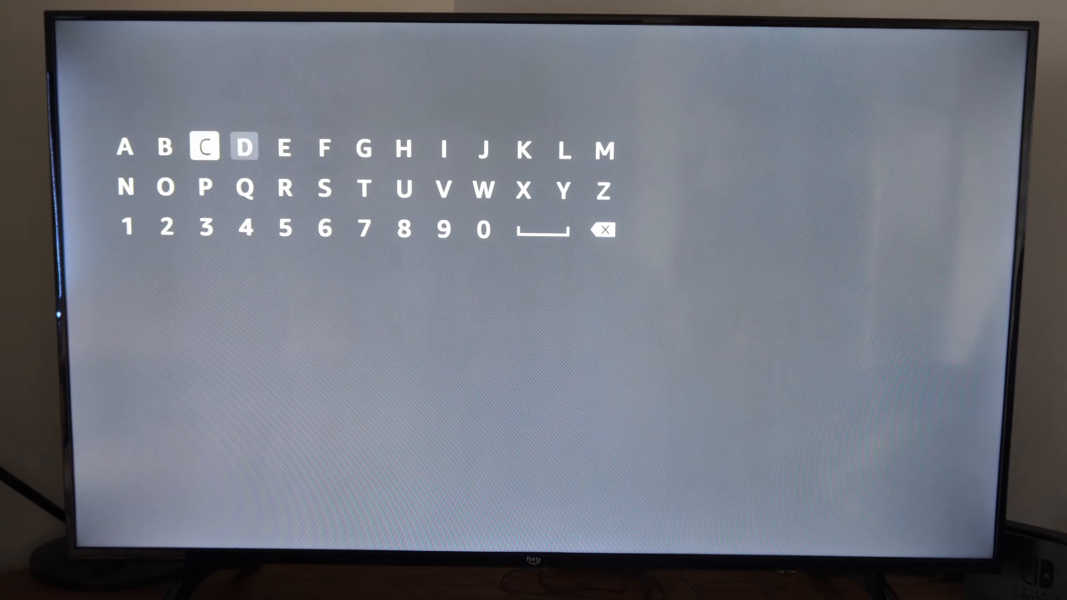
Step: Search 'HUL' and choose the Hulu suggestion to show its results page
left_click(403, 149)
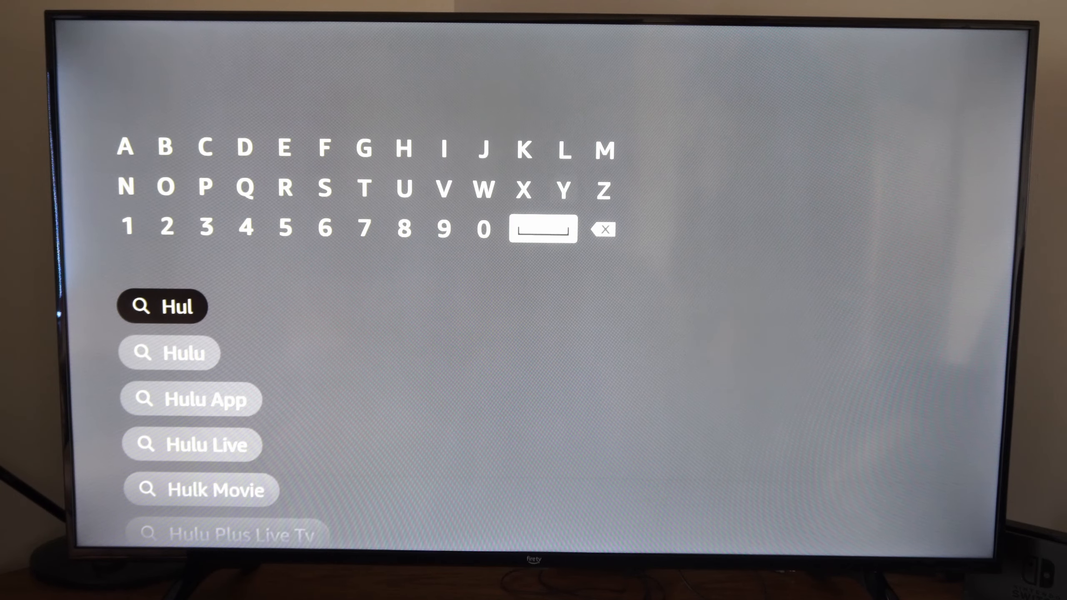
left_click(184, 352)
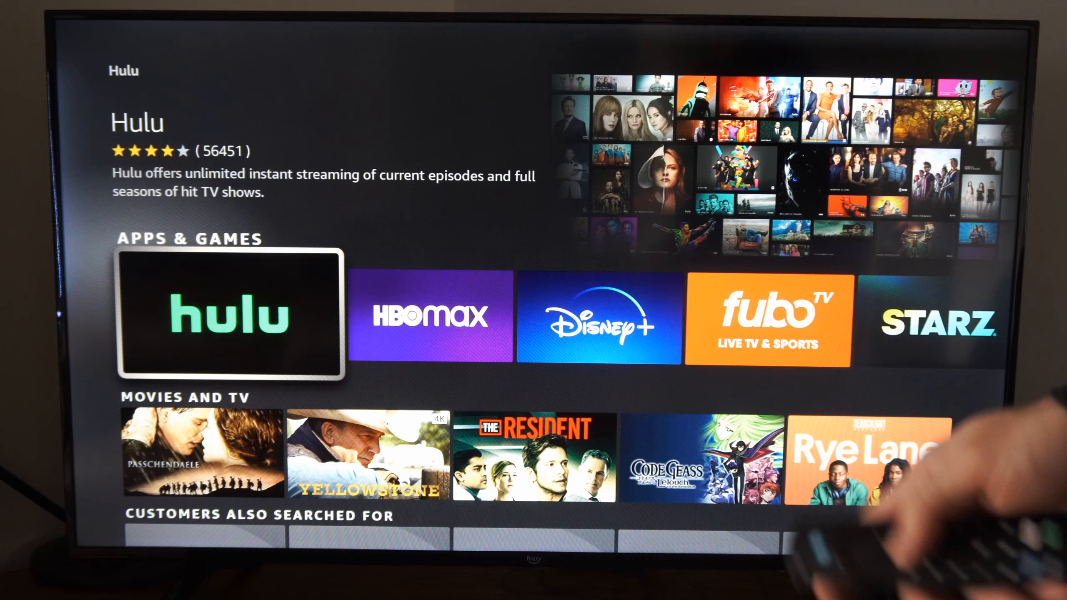